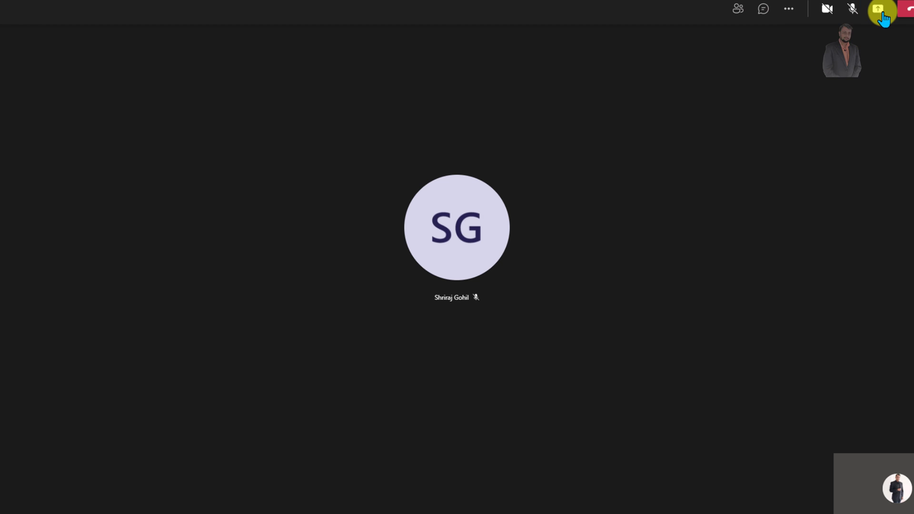
Show the Share content options while the camera is still off.
click(882, 10)
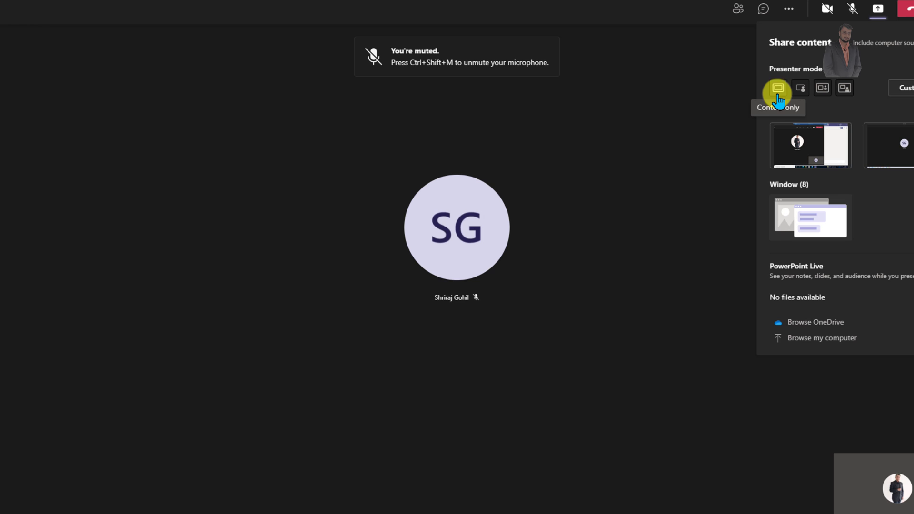
mouse_move(787, 102)
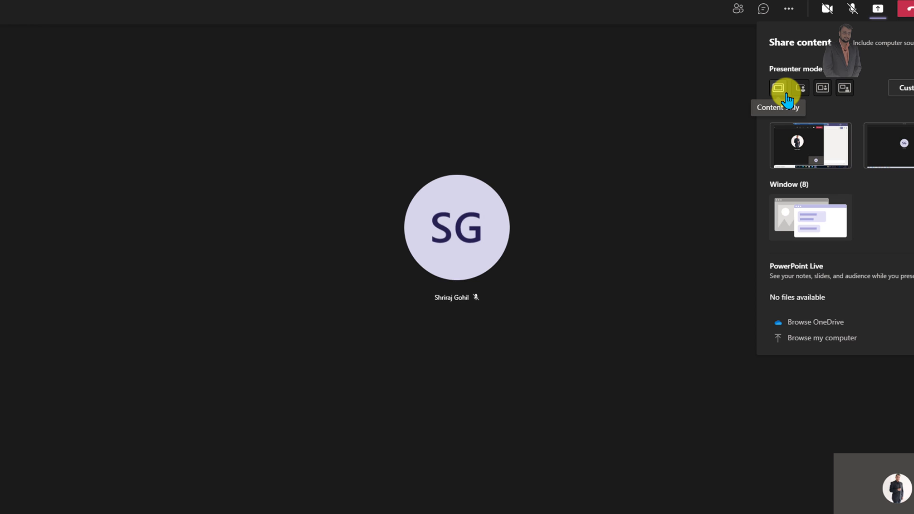
mouse_move(798, 88)
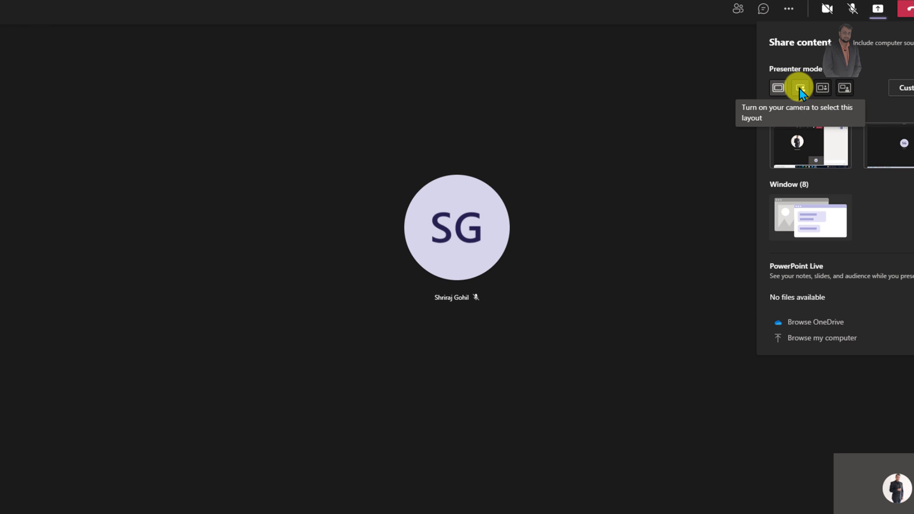
mouse_move(844, 88)
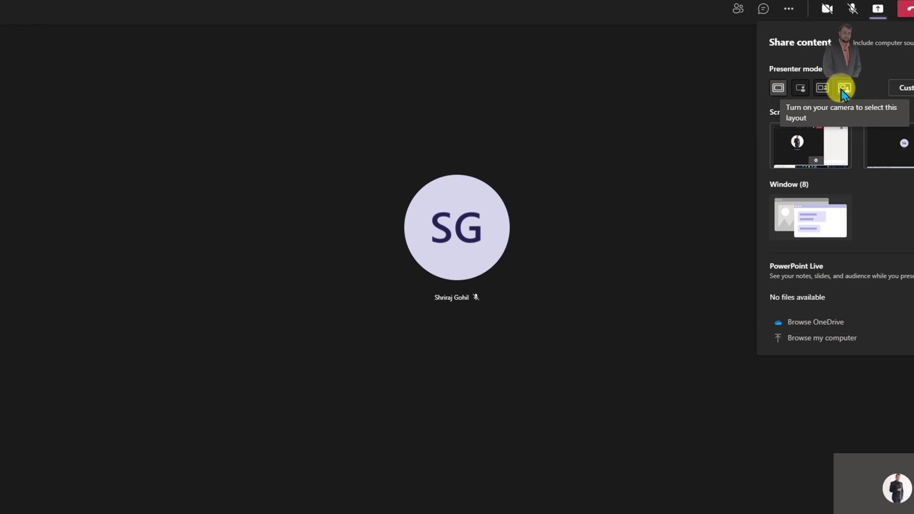
mouse_move(826, 8)
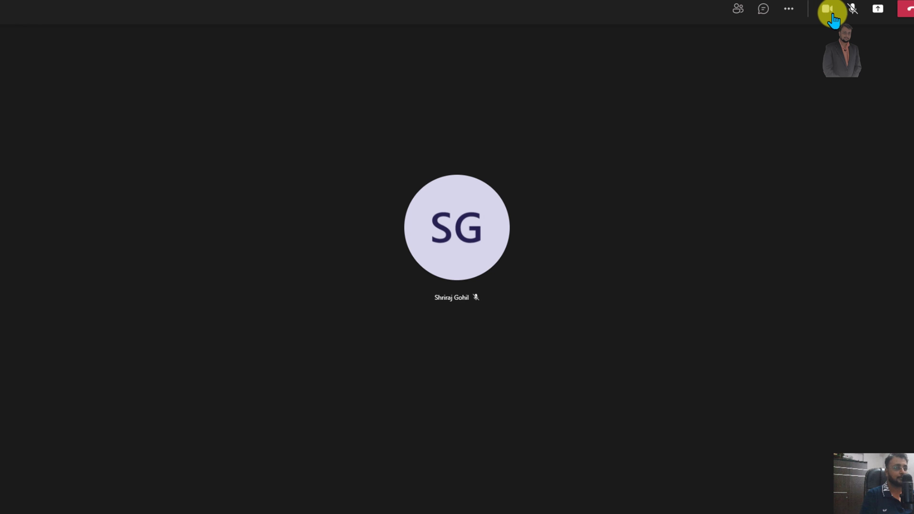
mouse_move(876, 10)
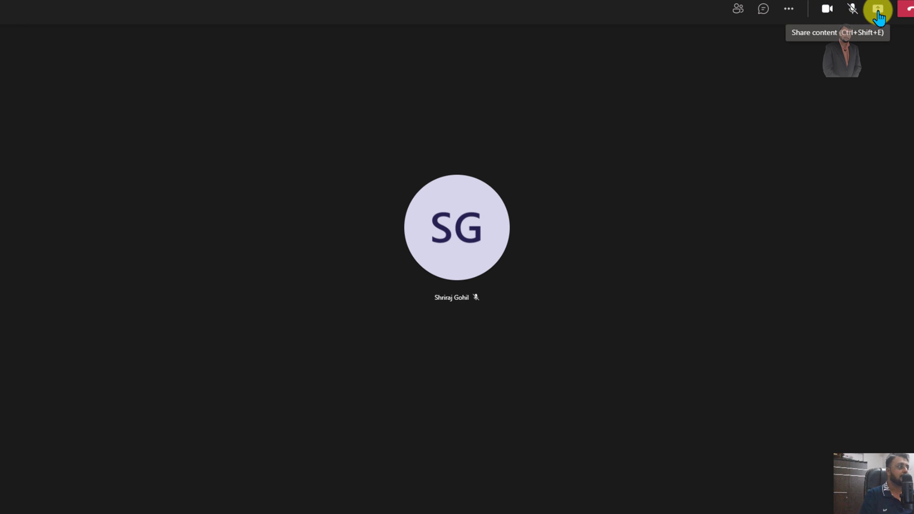
Reopen Share content with the camera on so Standout, Side-by-side and Reporter modes appear.
click(876, 10)
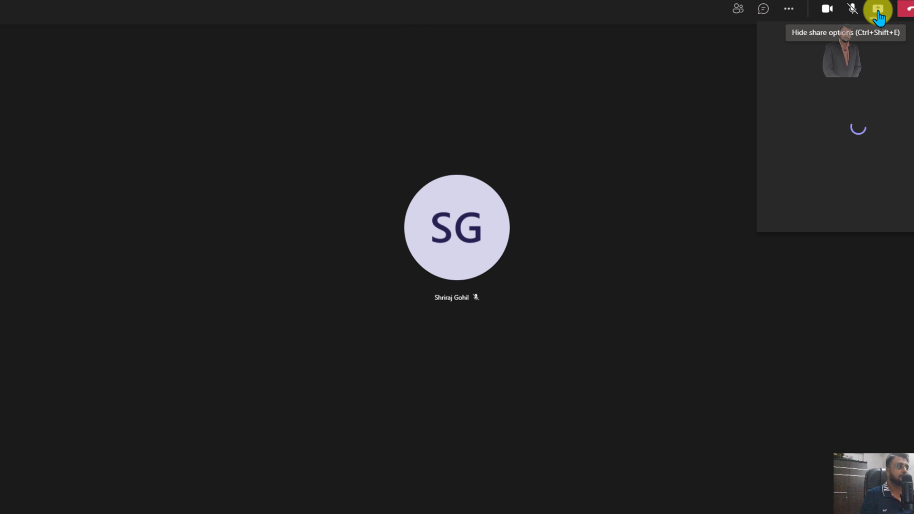
click(876, 8)
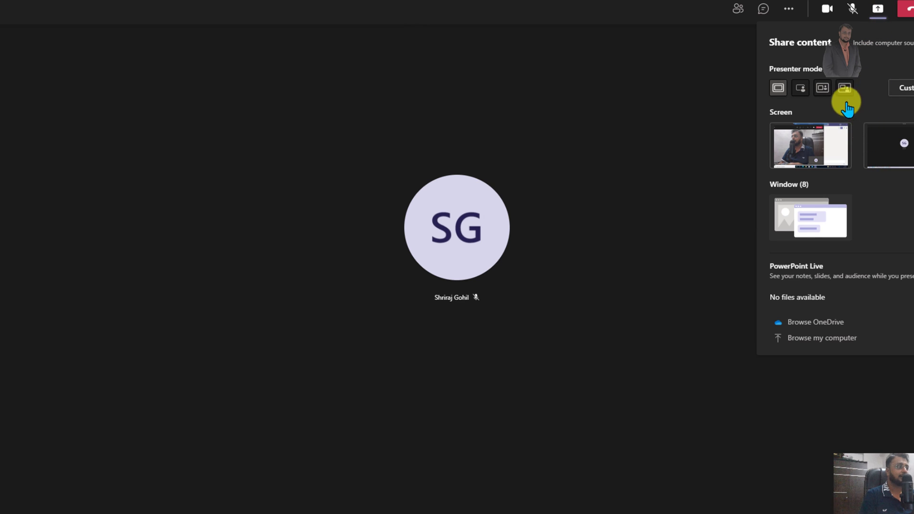
mouse_move(810, 99)
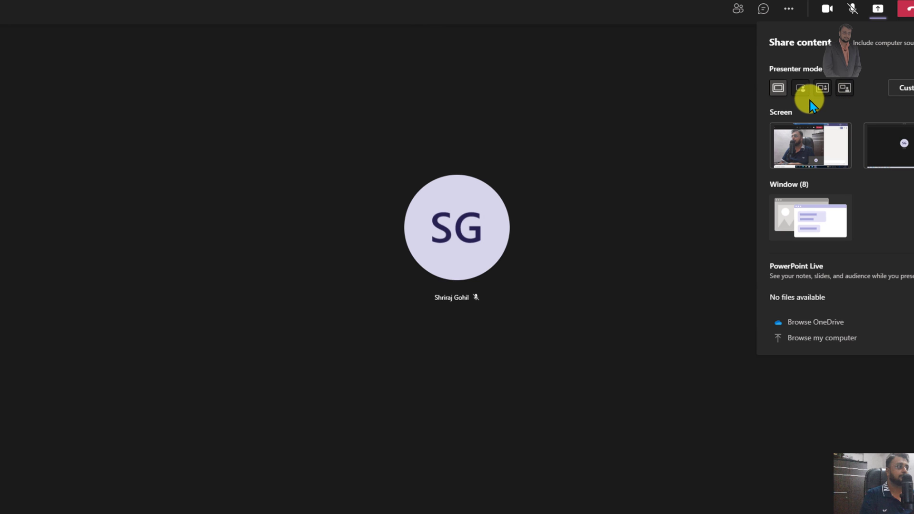
mouse_move(844, 88)
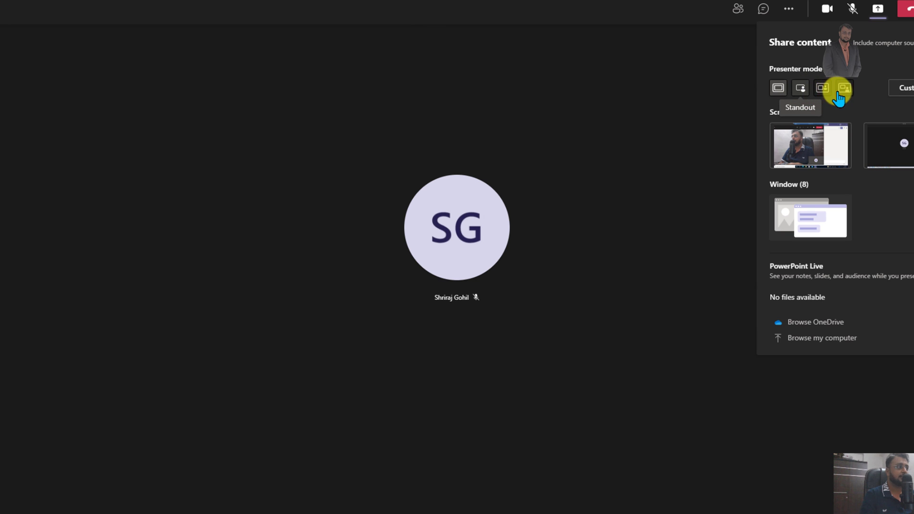
mouse_move(821, 88)
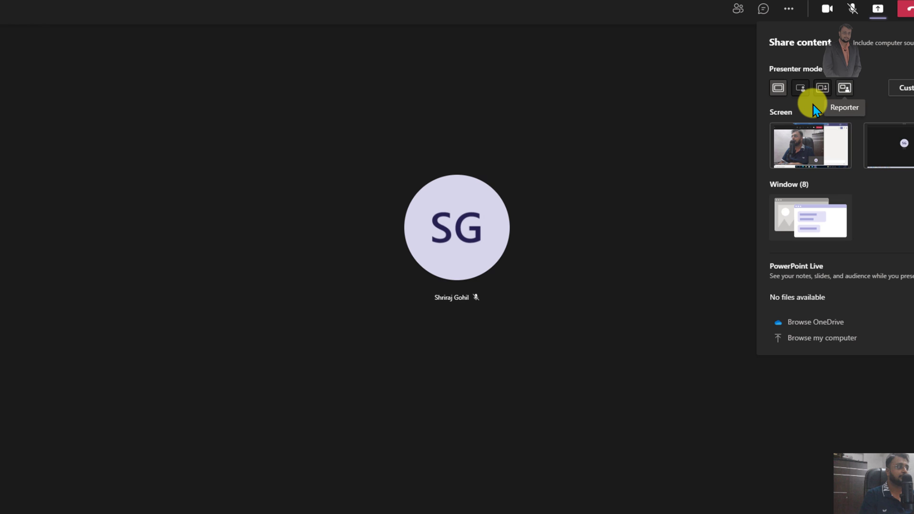
mouse_move(800, 88)
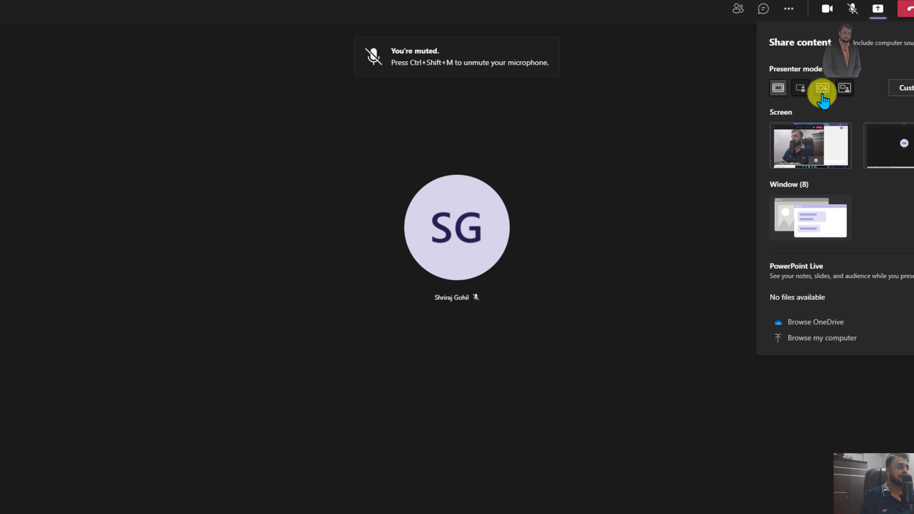
mouse_move(822, 88)
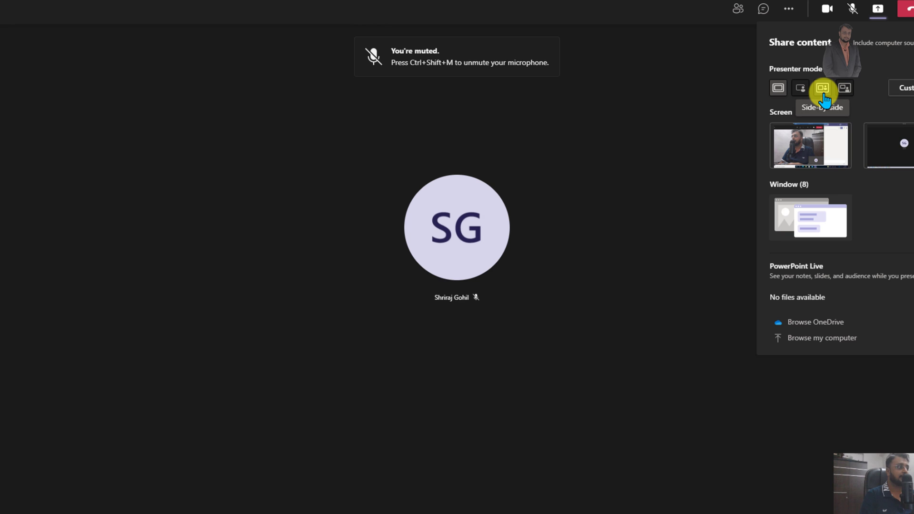
mouse_move(844, 88)
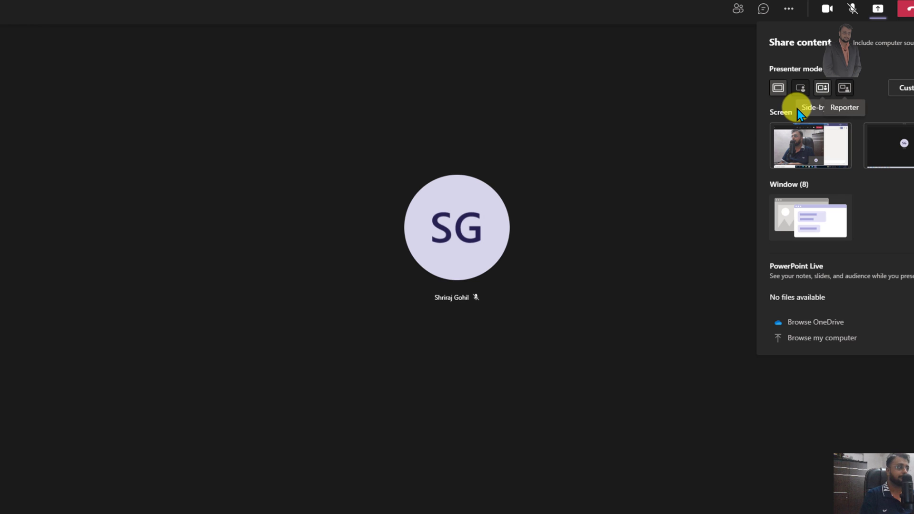
mouse_move(780, 120)
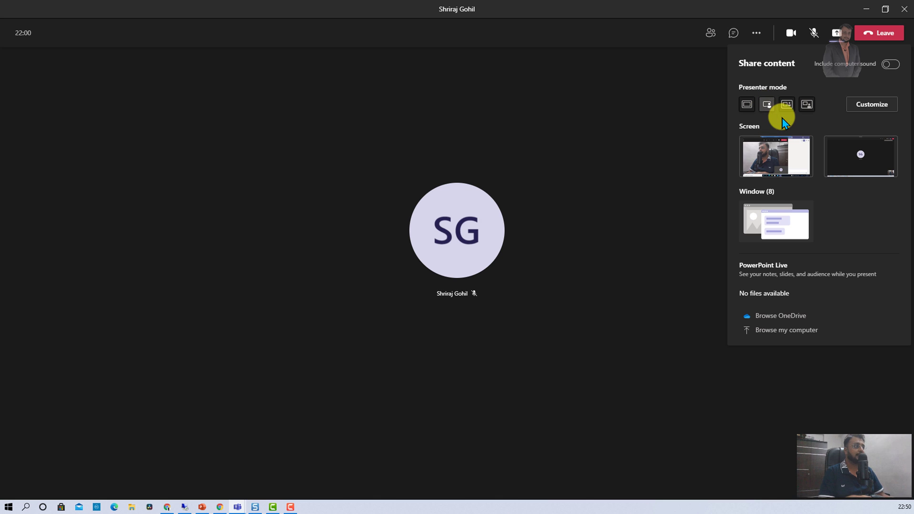
mouse_move(783, 123)
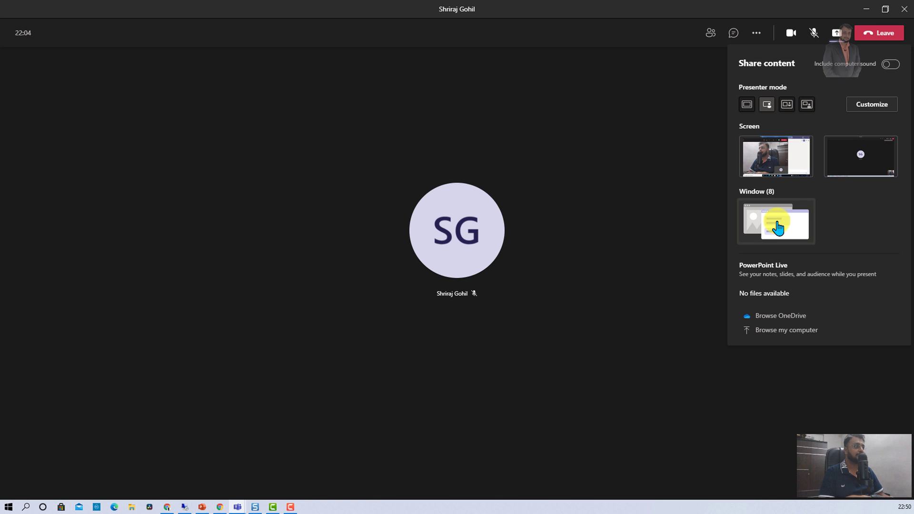
Share the PowerPoint window in Standout presenter mode.
click(775, 222)
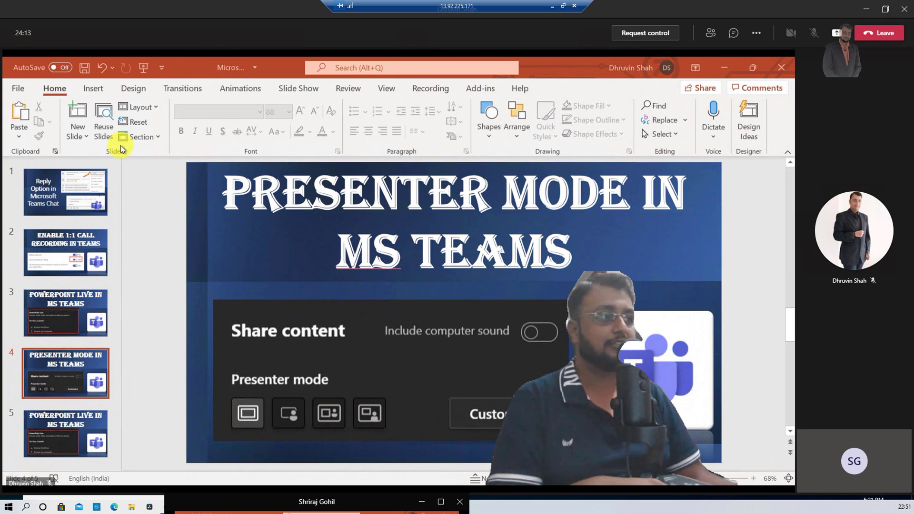
mouse_move(397, 222)
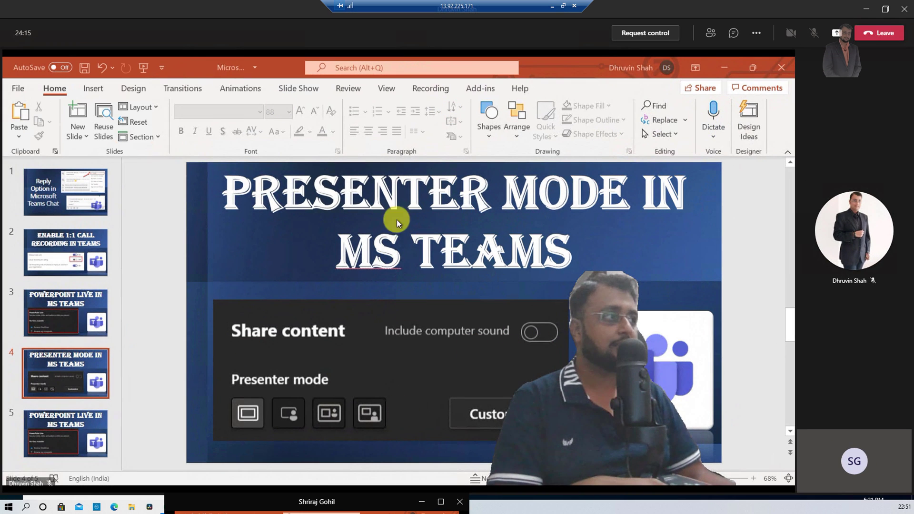
mouse_move(573, 313)
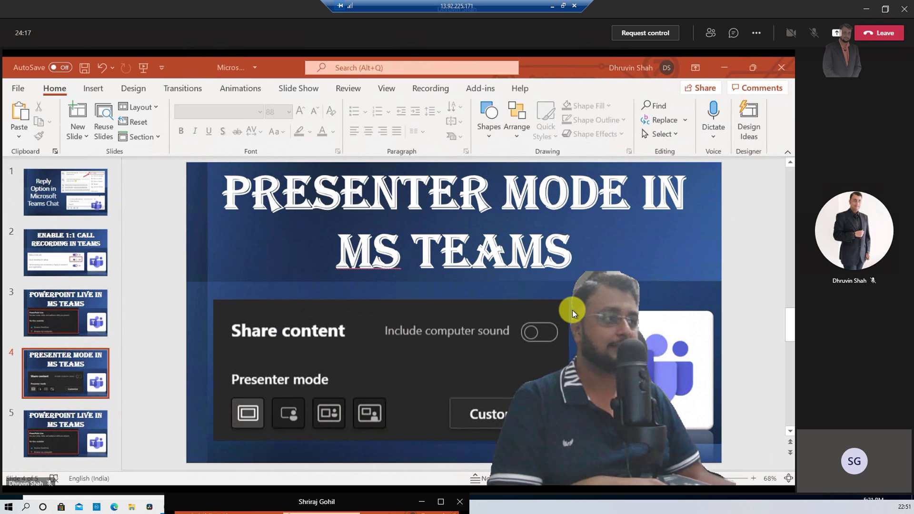
mouse_move(181, 207)
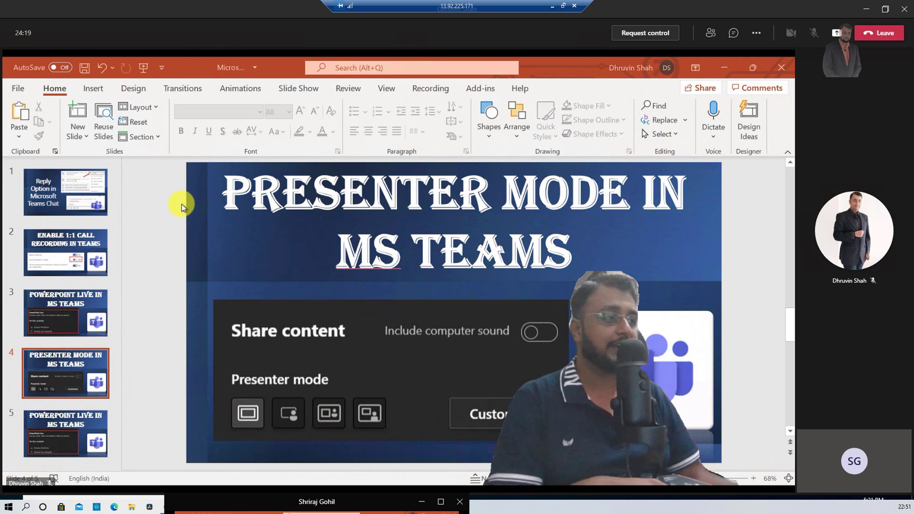
mouse_move(486, 299)
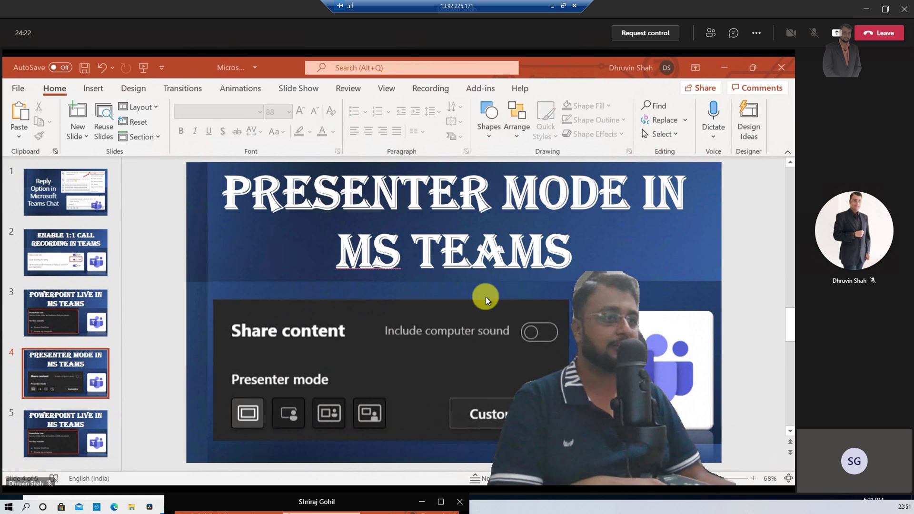
mouse_move(462, 471)
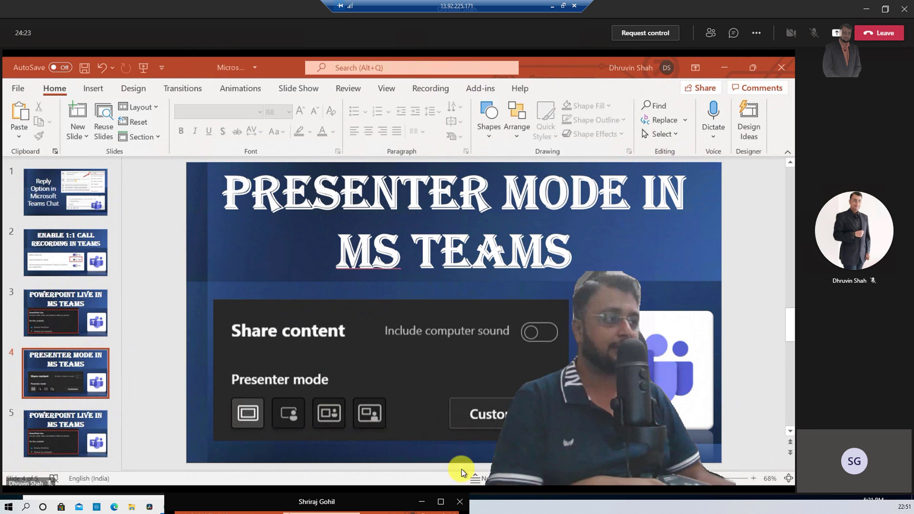
mouse_move(721, 438)
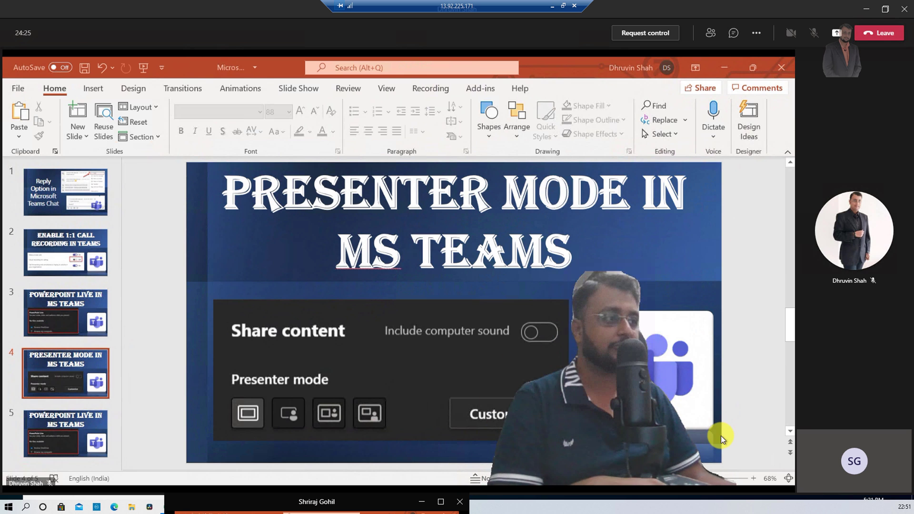
mouse_move(722, 279)
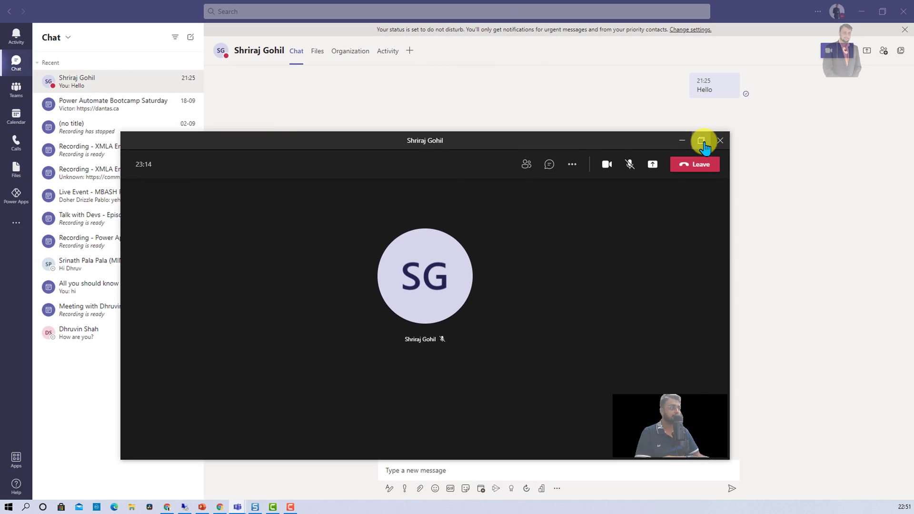
Maximize the call and choose Side-by-side presenter mode with the window list shown.
click(701, 141)
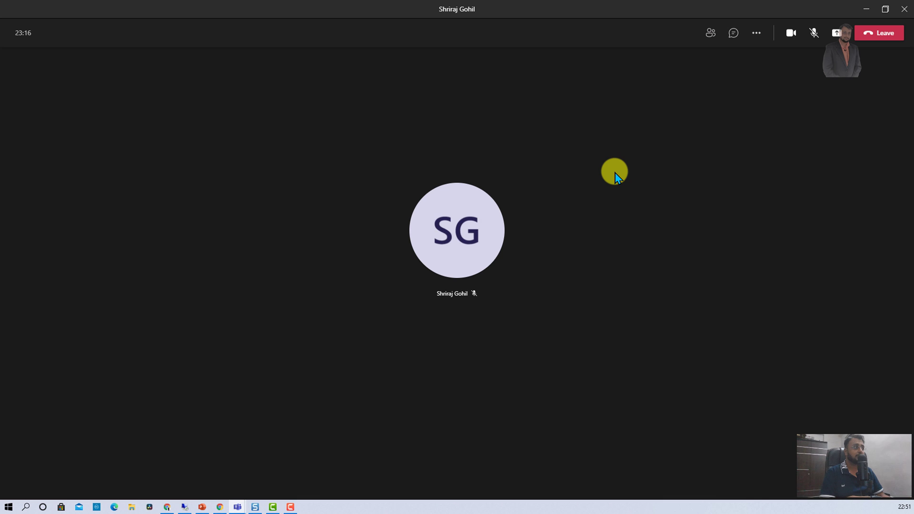
click(836, 32)
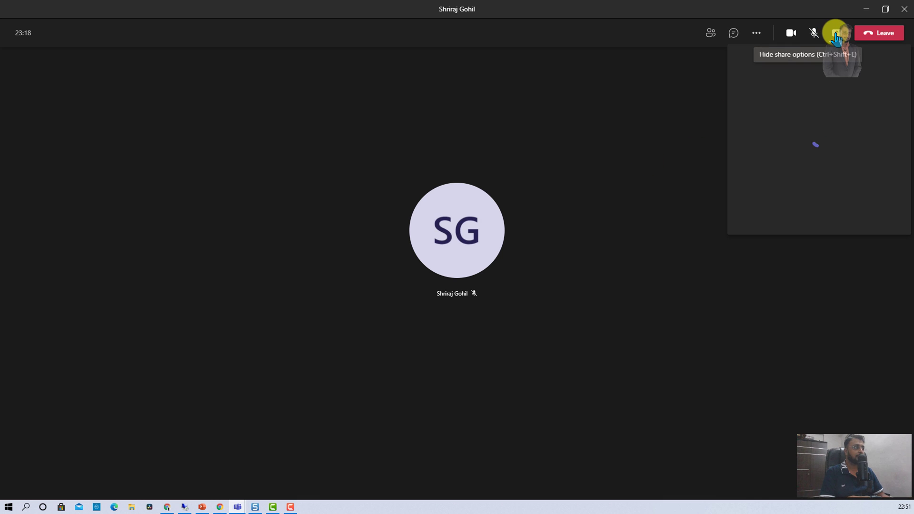
click(834, 33)
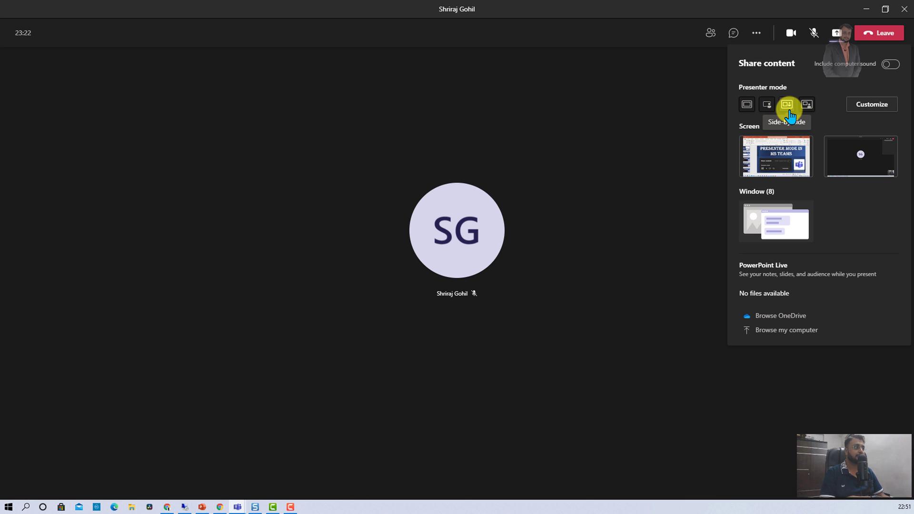
mouse_move(806, 233)
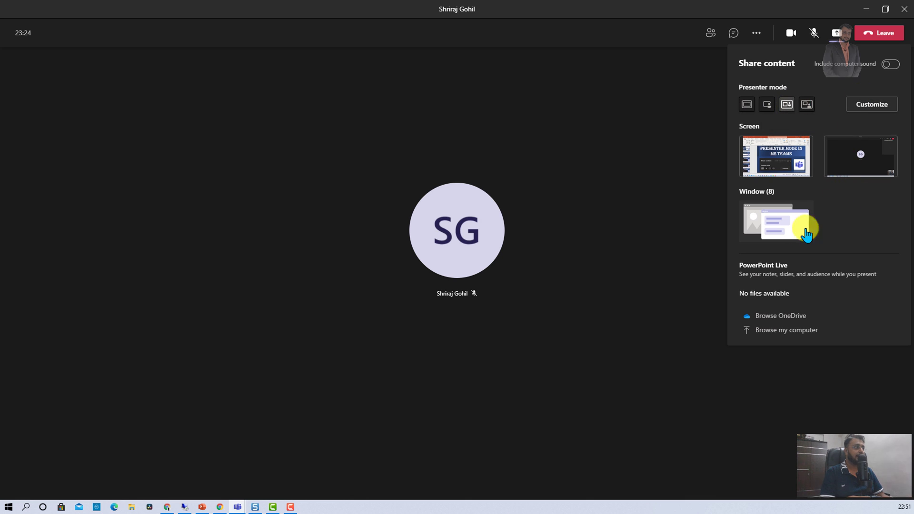
click(777, 221)
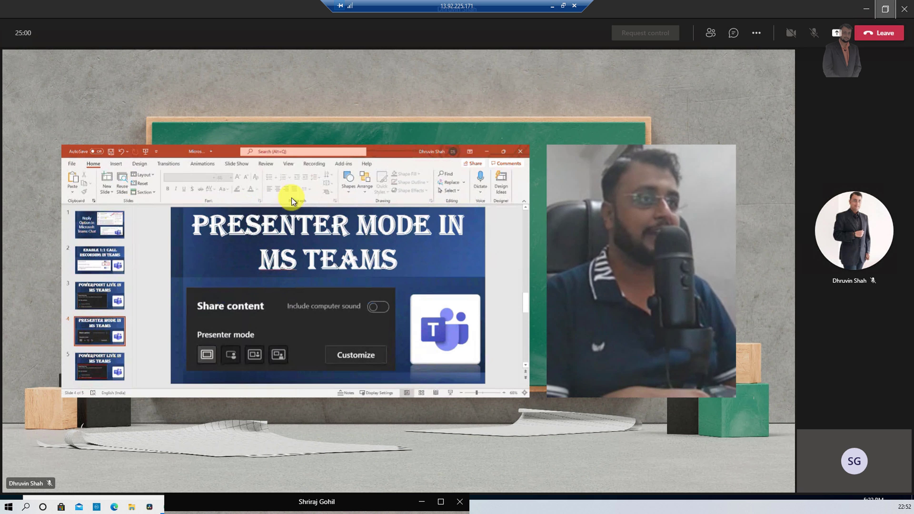
mouse_move(150, 390)
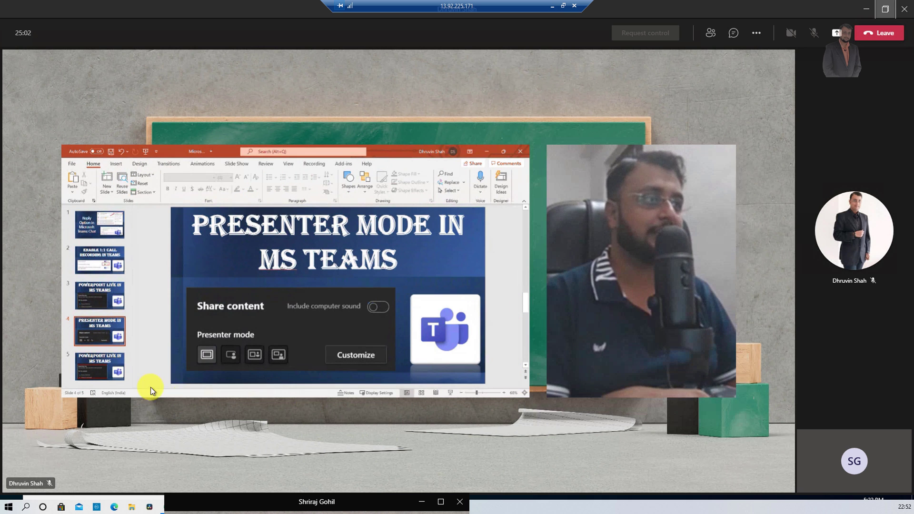
mouse_move(635, 414)
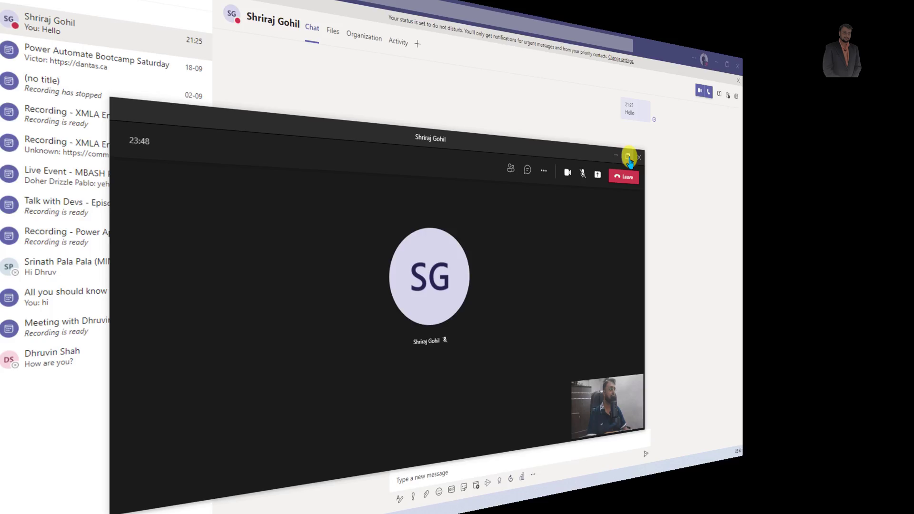
Maximize the call and choose Reporter presenter mode with the window list shown.
click(628, 157)
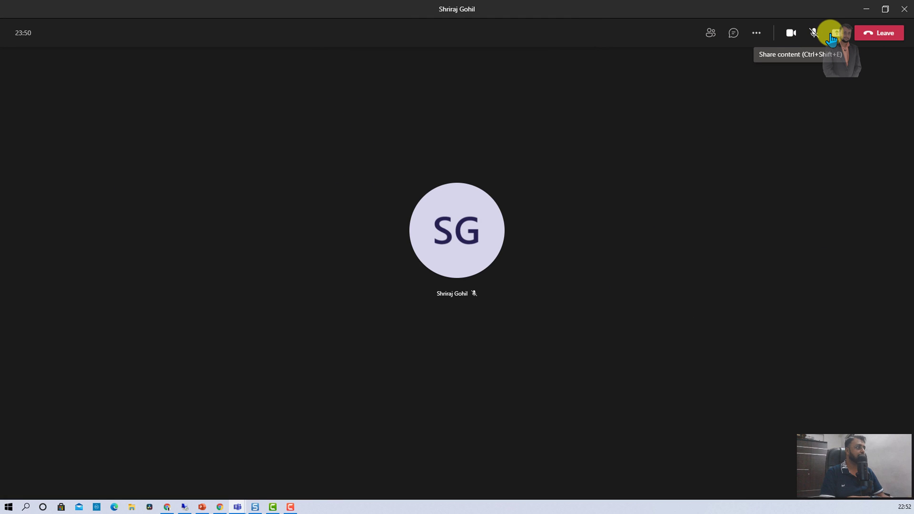
click(834, 32)
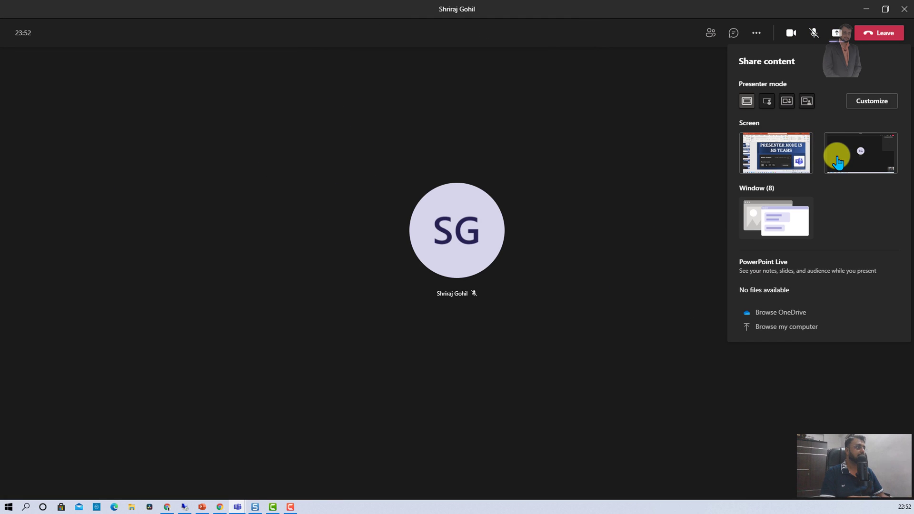
mouse_move(808, 104)
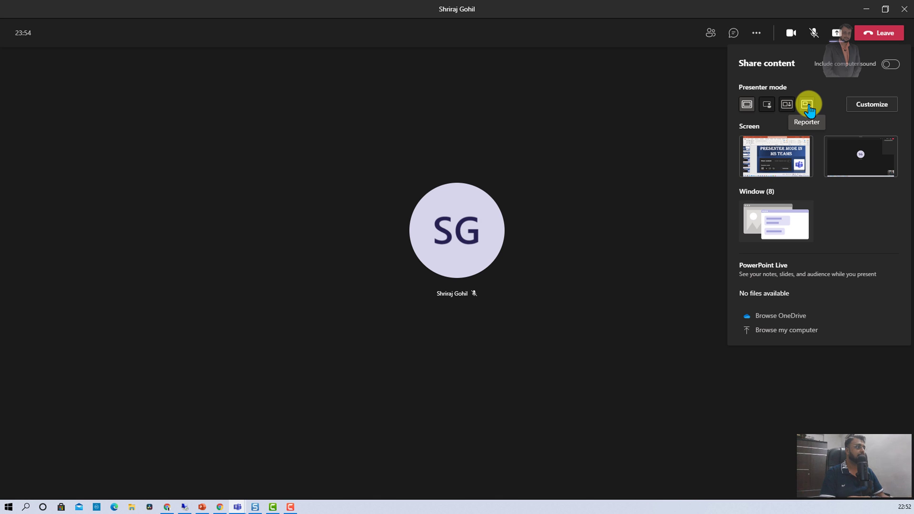
mouse_move(783, 235)
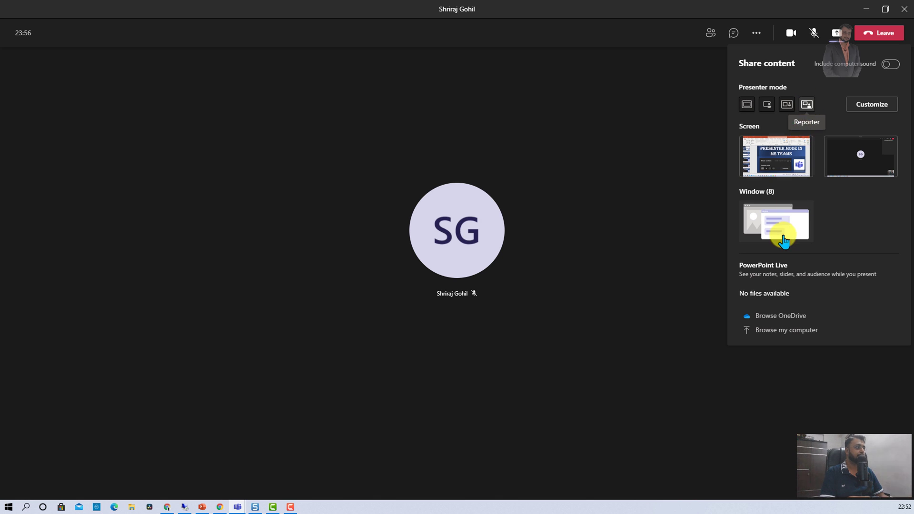
click(775, 222)
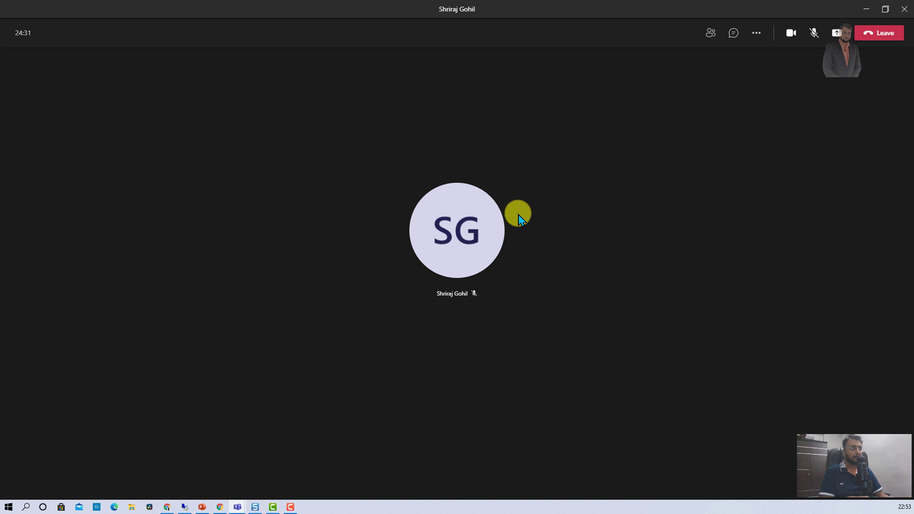
mouse_move(835, 32)
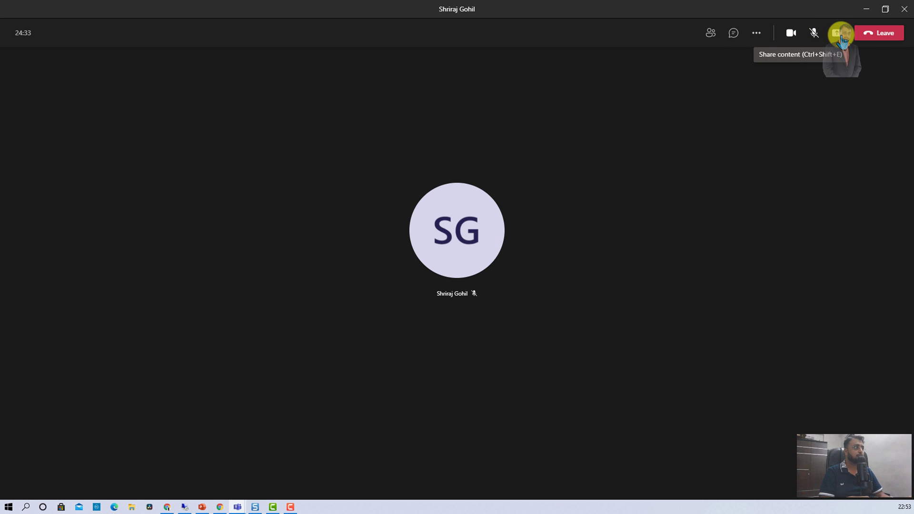
View the custom background choices under Customize, then return to Share content in Reporter mode.
click(839, 32)
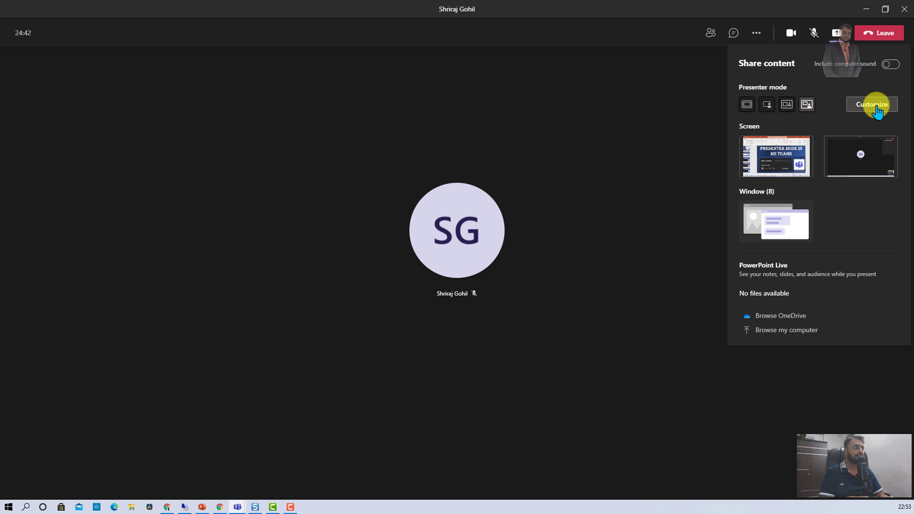
click(871, 103)
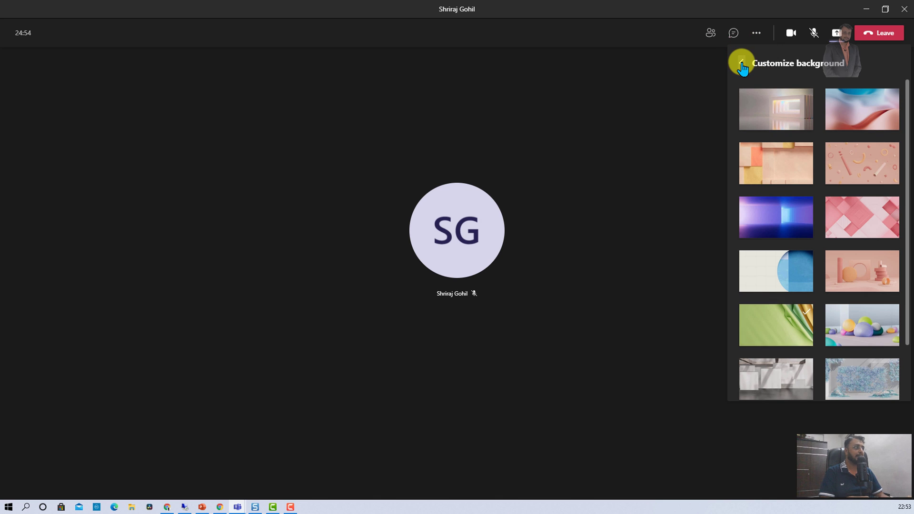
click(835, 32)
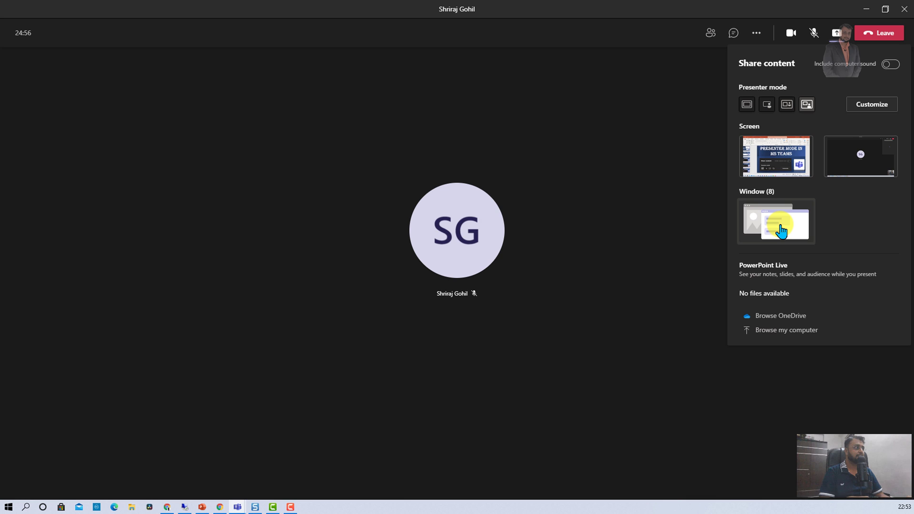
List the open windows available to share, including the PowerPoint presentation.
click(775, 221)
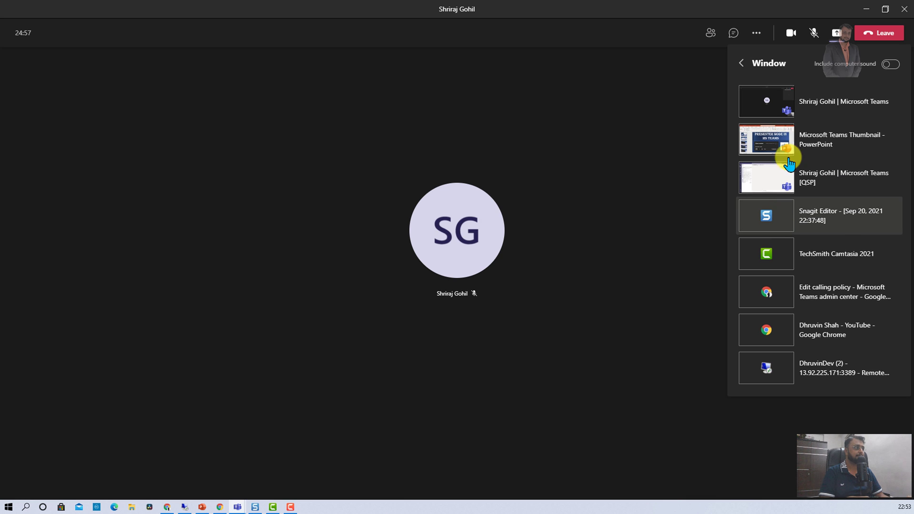
mouse_move(809, 140)
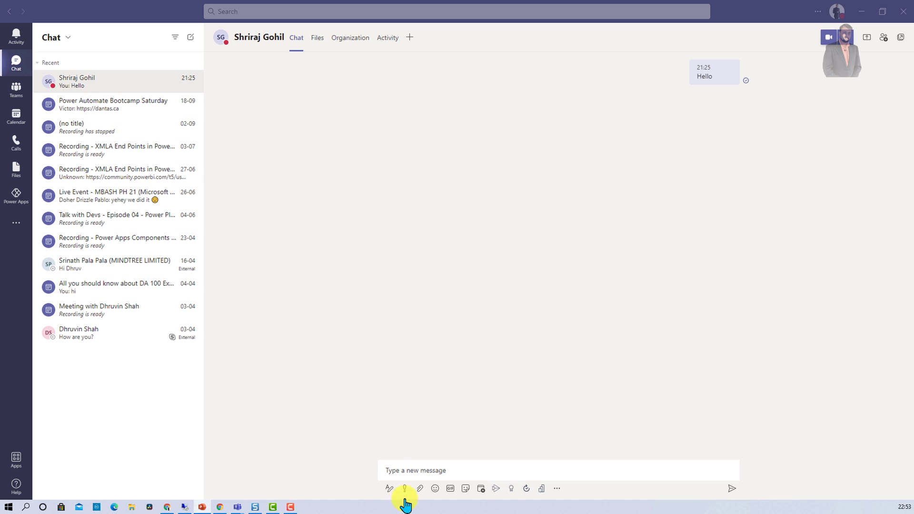
mouse_move(135, 508)
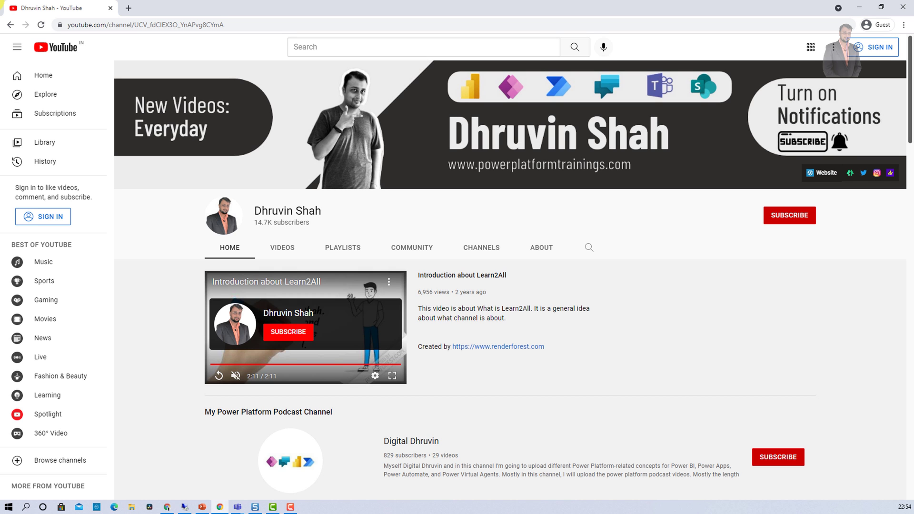
mouse_move(803, 231)
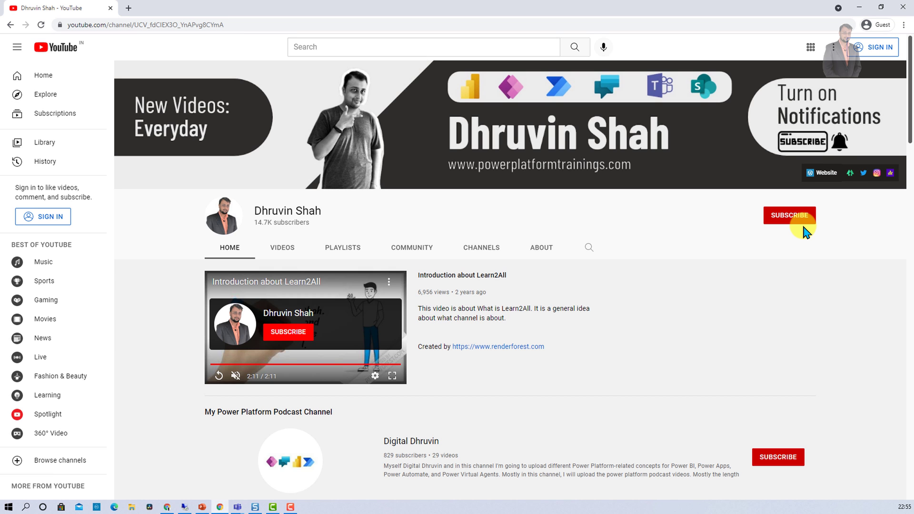